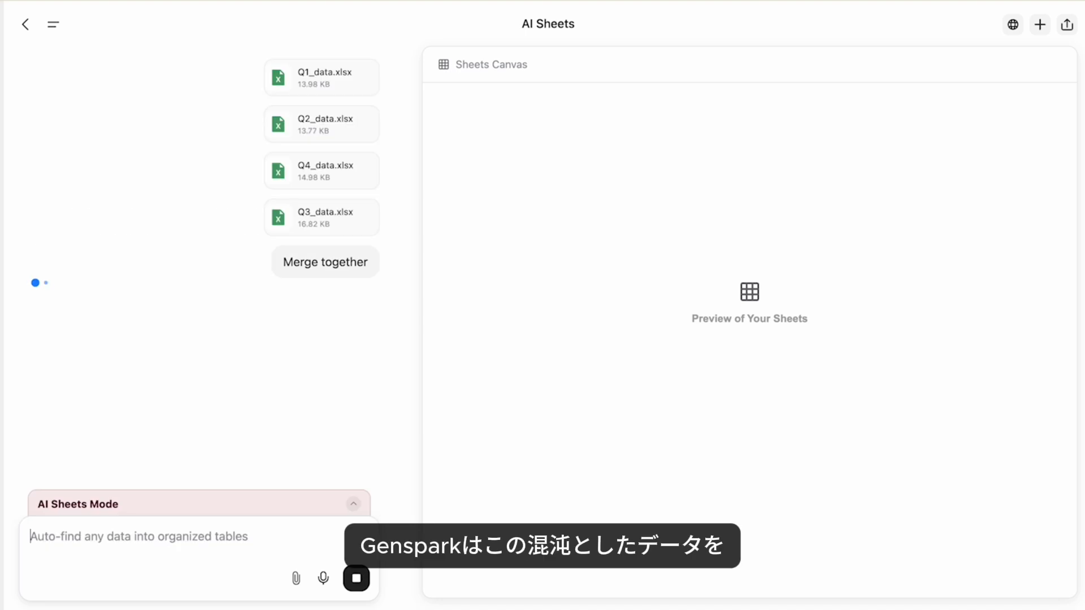
# - View the merged Marketing Campaign Performance table, scrolling right across its columns
pyautogui.click(326, 261)
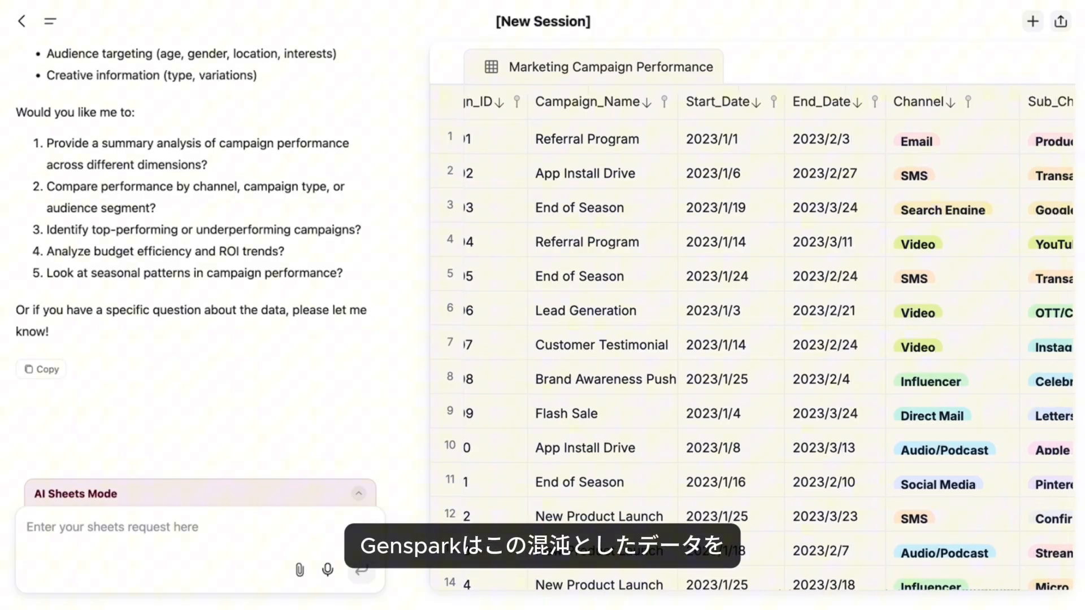
pyautogui.hscroll(3)
pyautogui.write('Analyzing campaign performance, which channel have the')
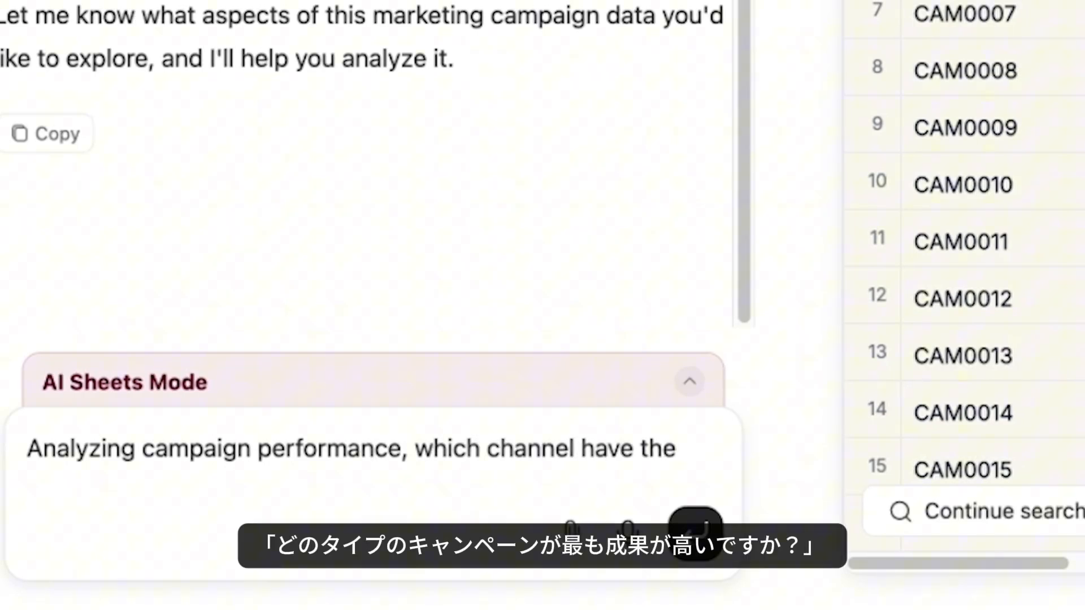
# - Ask which channel has the best performance and request a visualization
pyautogui.write('best performance? Visualize the results.')
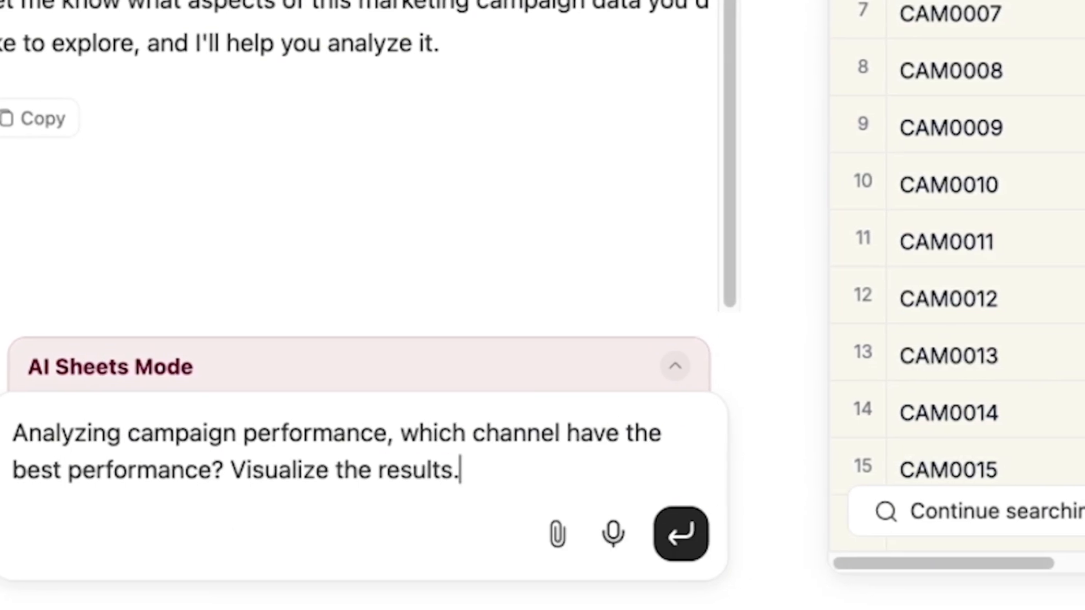
pyautogui.click(683, 533)
pyautogui.write("What's the correlation between")
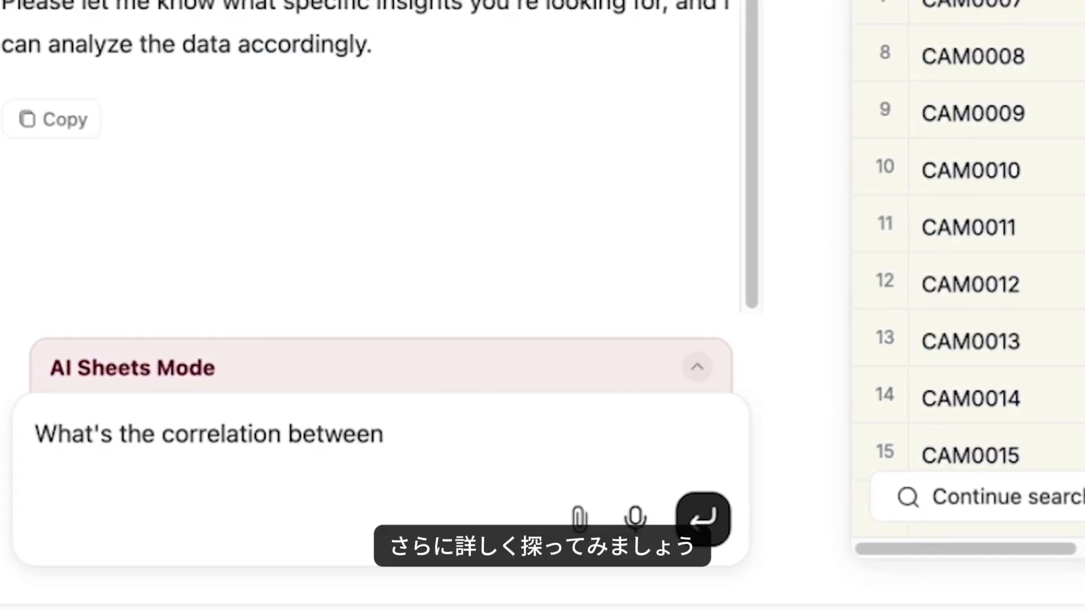
# - Type the question on content variation count versus marketing effectiveness, adding 'Visualize the results.'
pyautogui.write('content variation count and marketing effectiveness')
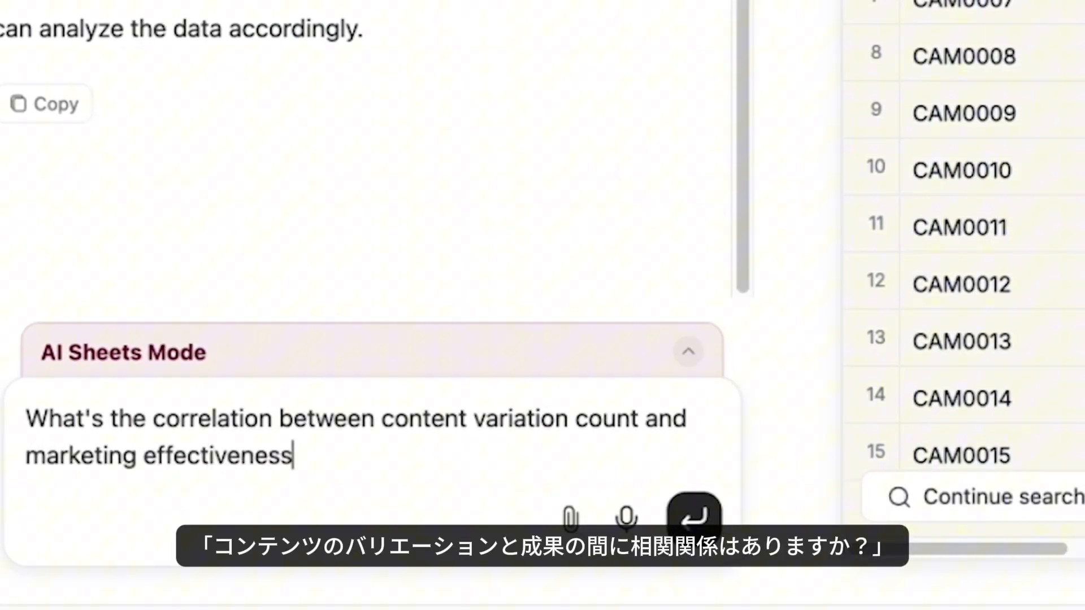
pyautogui.write('? Visualize the results.')
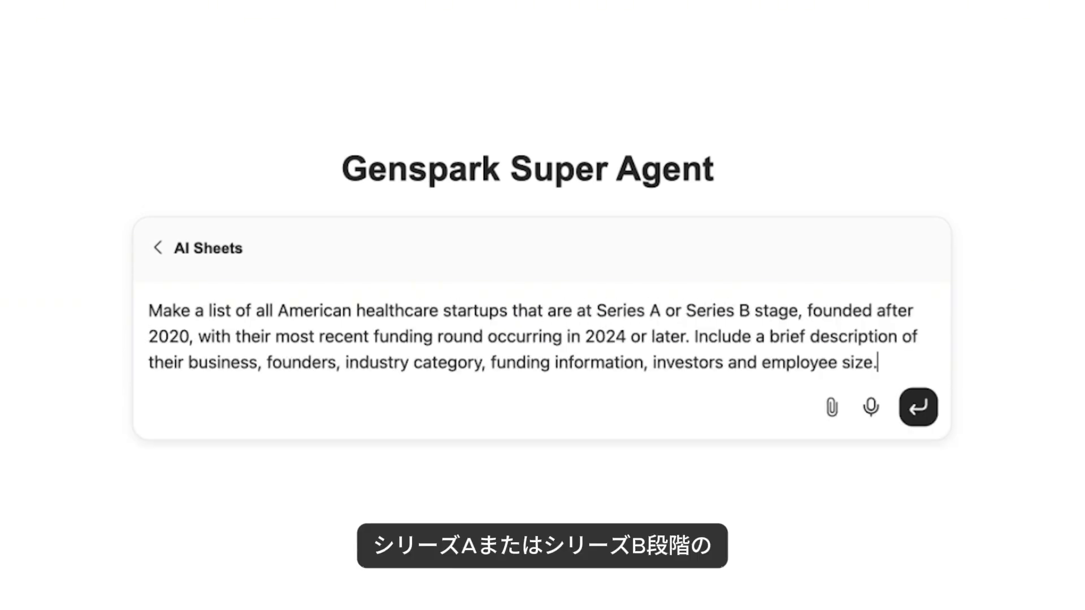
# - Submit the Series A/B US healthcare startup request and browse the 129-company table
pyautogui.click(917, 408)
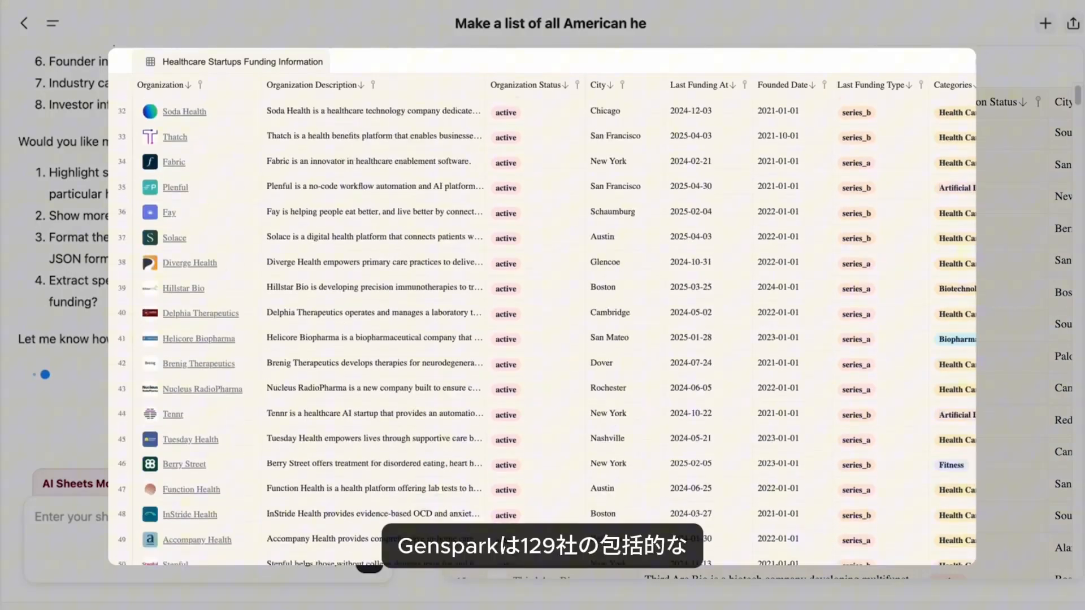
pyautogui.scroll(-3)
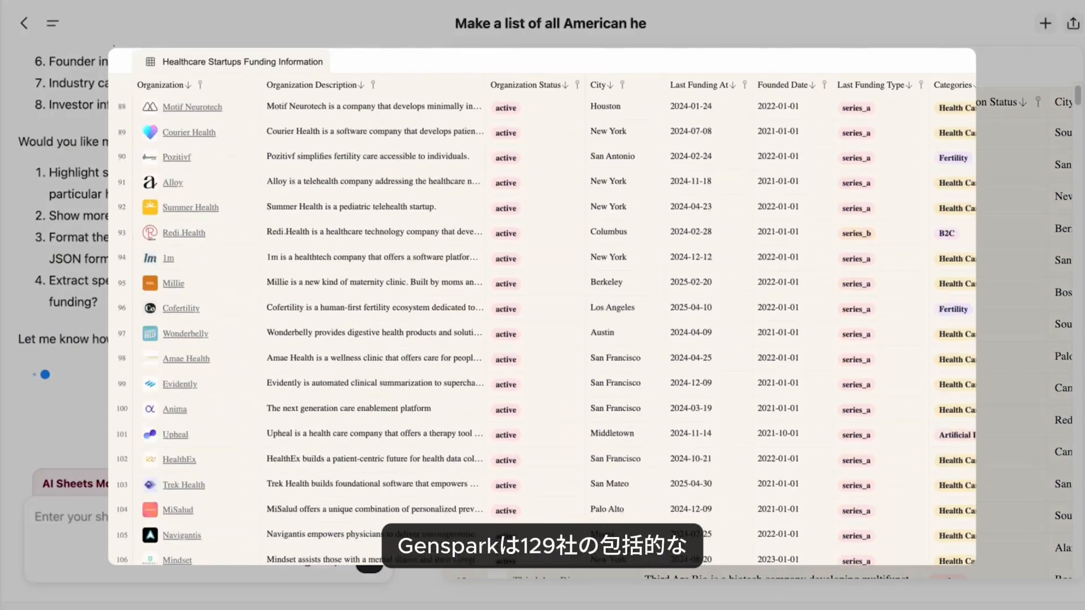
pyautogui.scroll(-3)
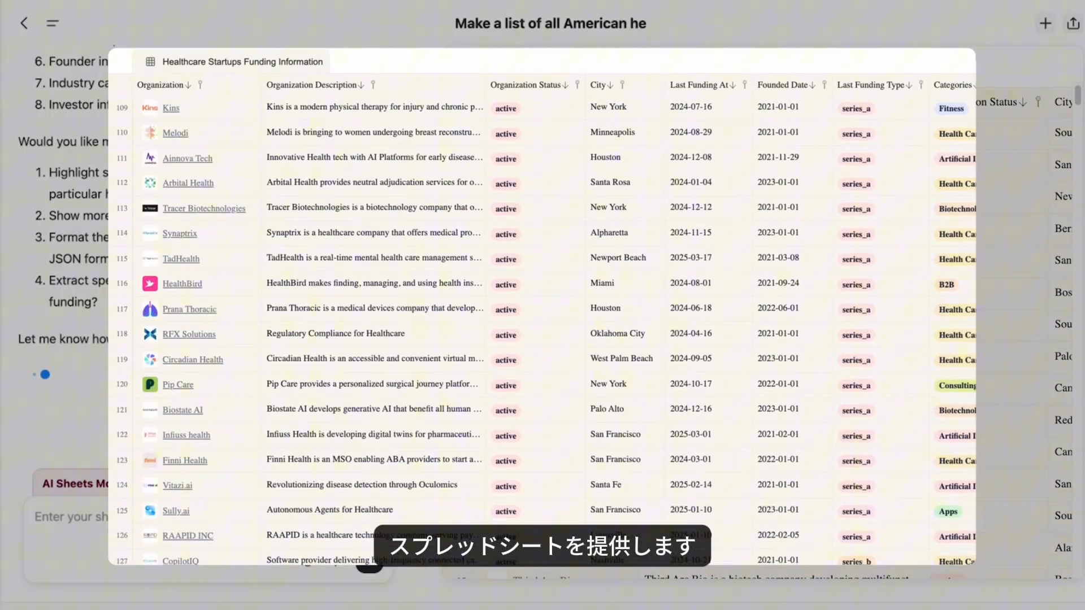
pyautogui.scroll(-3)
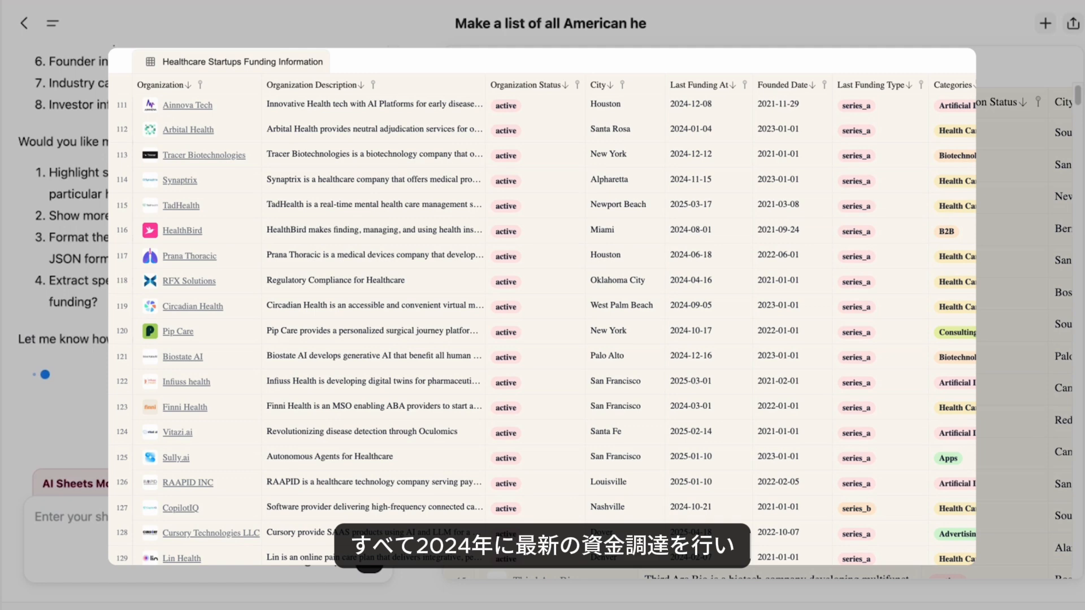
pyautogui.hscroll(3)
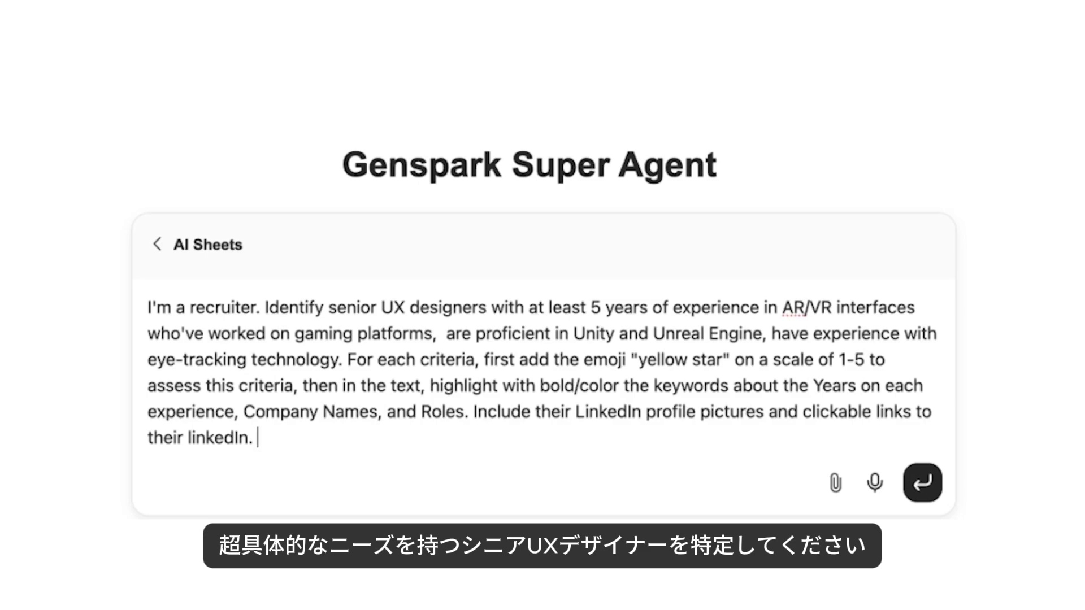
# - Submit the search for senior AR/VR UX designers with ratings and LinkedIn links
pyautogui.click(922, 483)
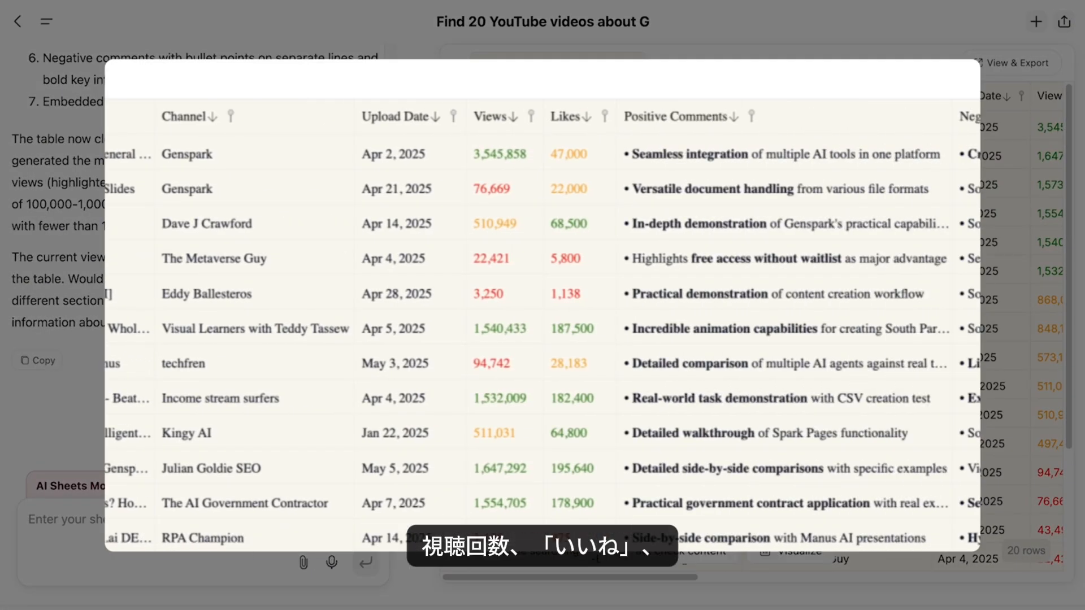
# - Scroll to the Video Embed column and play an embedded Genspark review video
pyautogui.hscroll(3)
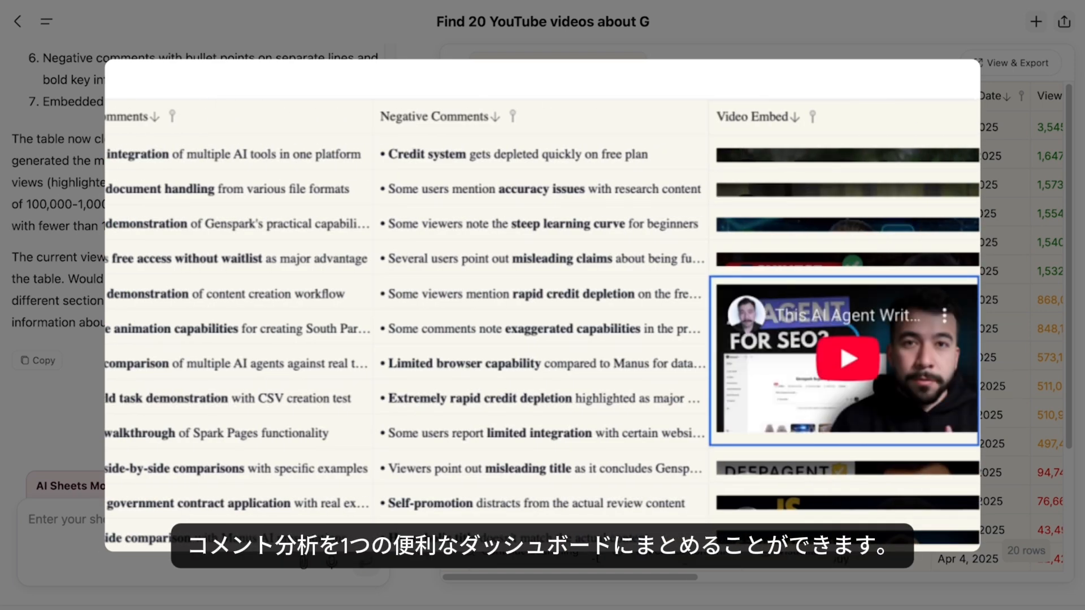
pyautogui.click(846, 359)
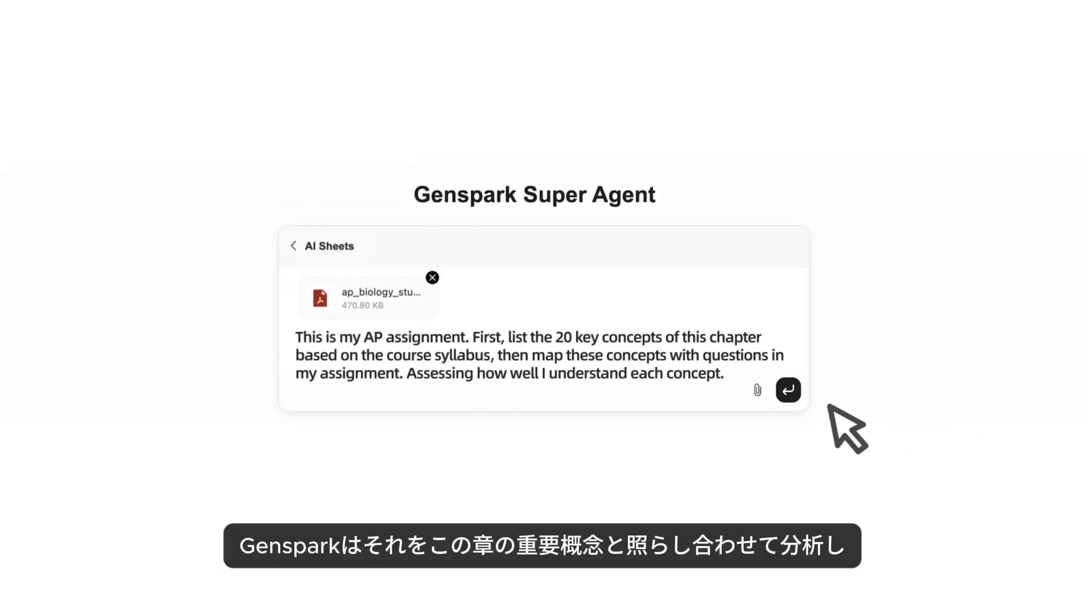
# - Submit the AP biology PDF with the 20-key-concept mapping prompt
pyautogui.click(787, 391)
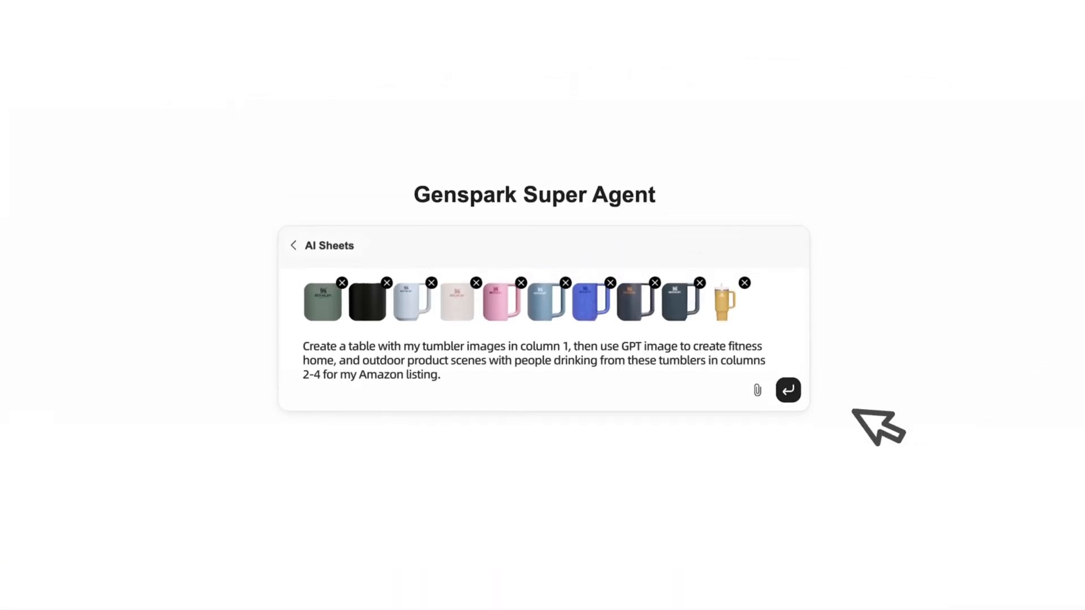
# - Submit the ten tumbler images with the fitness, home and outdoor scene prompt
pyautogui.click(787, 390)
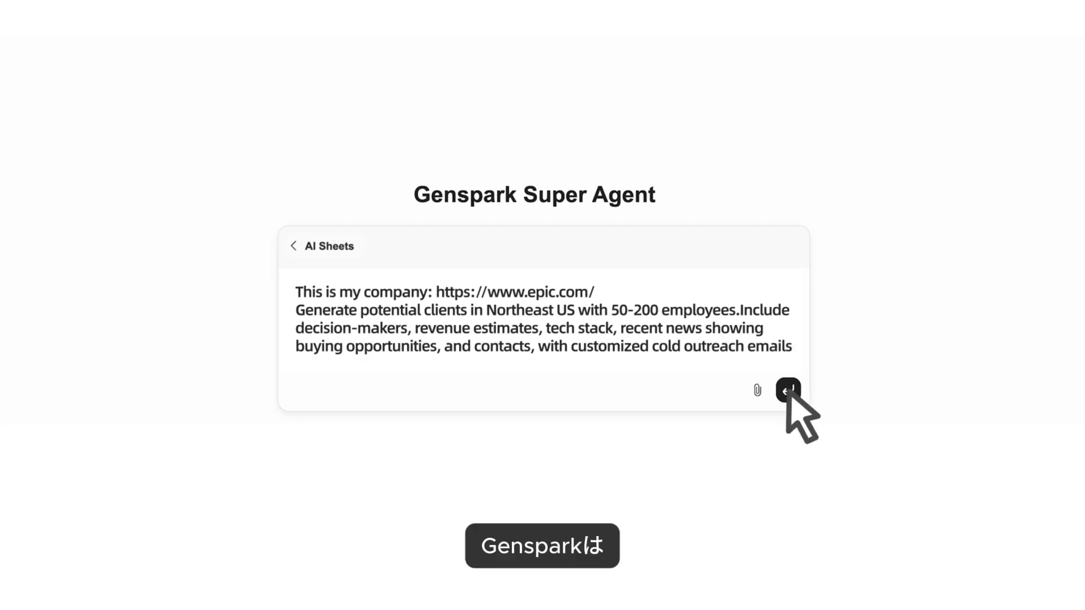
# - Submit the Northeast prospect request, select the Organization Name column, and scroll the results
pyautogui.click(788, 389)
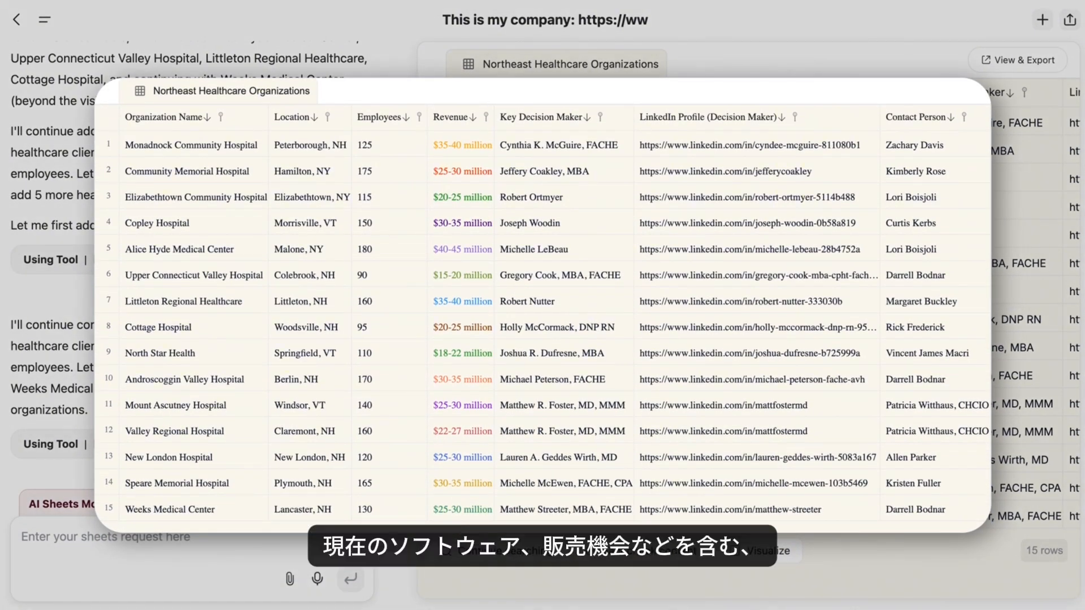
pyautogui.click(169, 117)
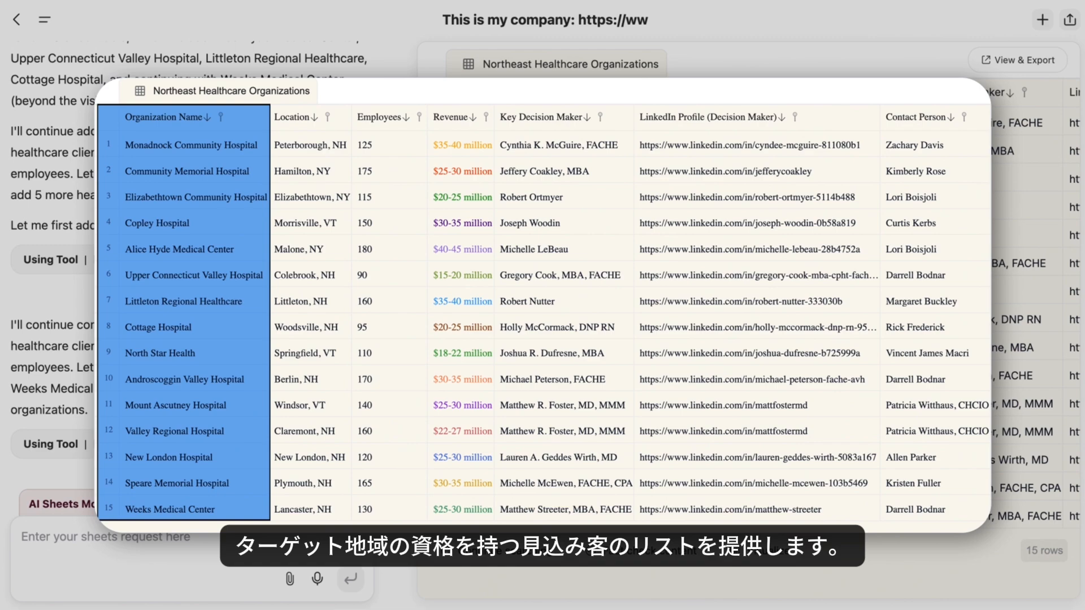
pyautogui.hscroll(3)
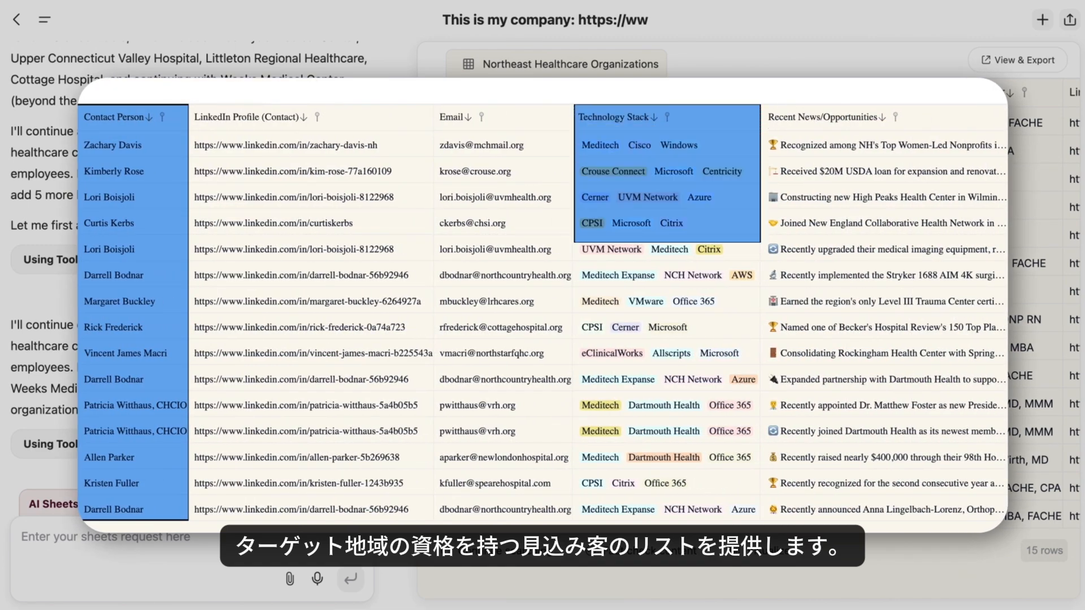